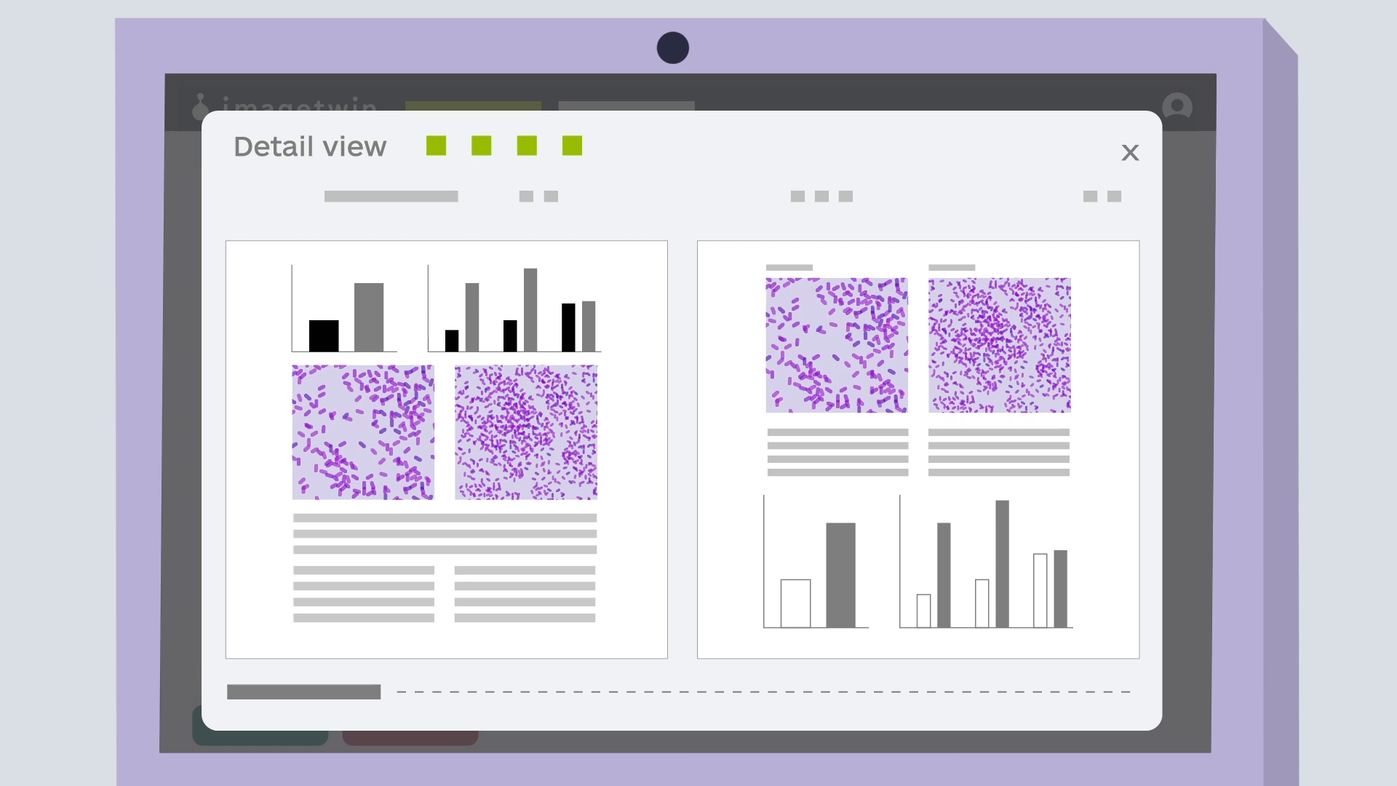
Step: Close the duplication Detail view to return to the scanned two-page manuscript with microscopy figures
left_click(1129, 151)
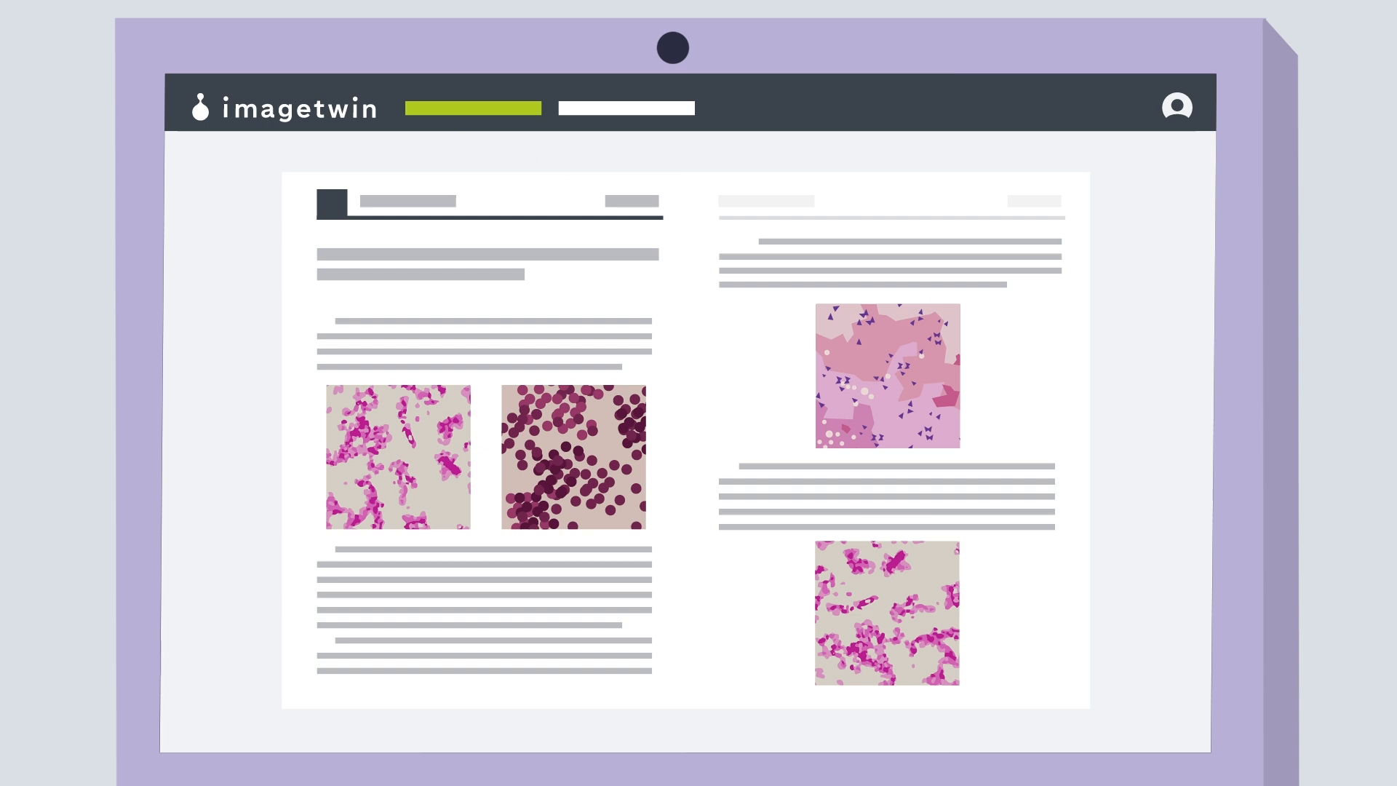